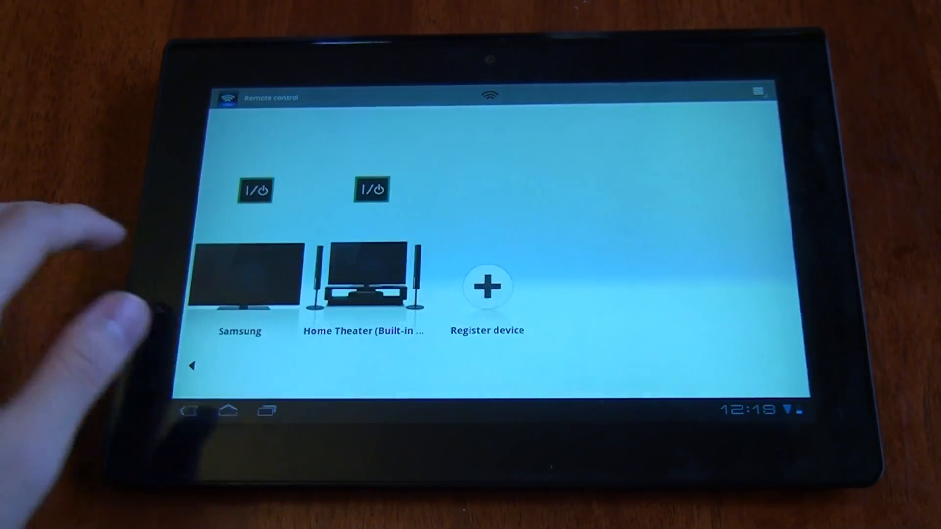
Start an easy device registration, browse the manufacturer list, then abandon it.
left_click(487, 286)
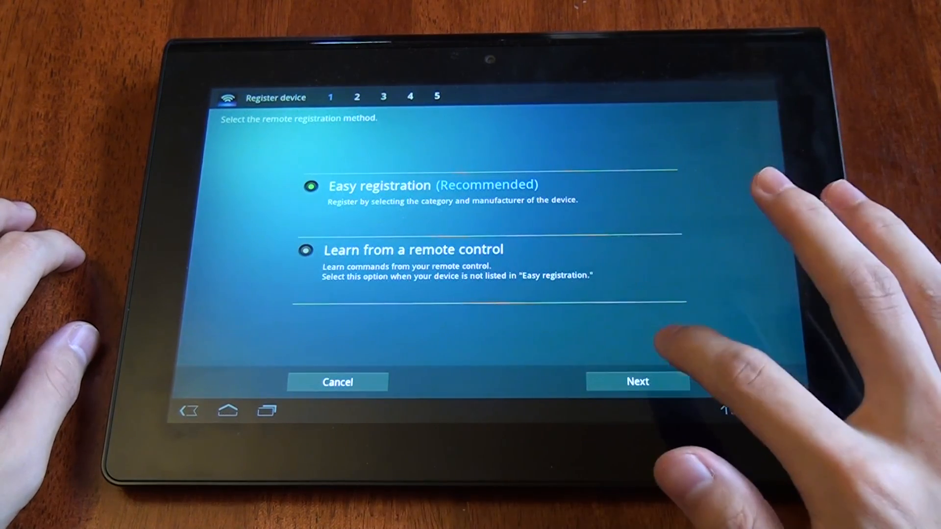
left_click(637, 382)
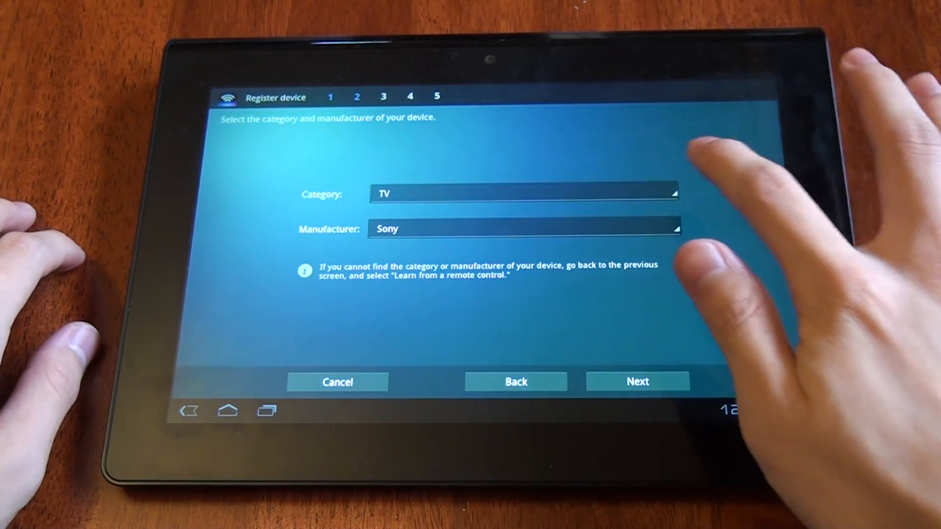
left_click(524, 193)
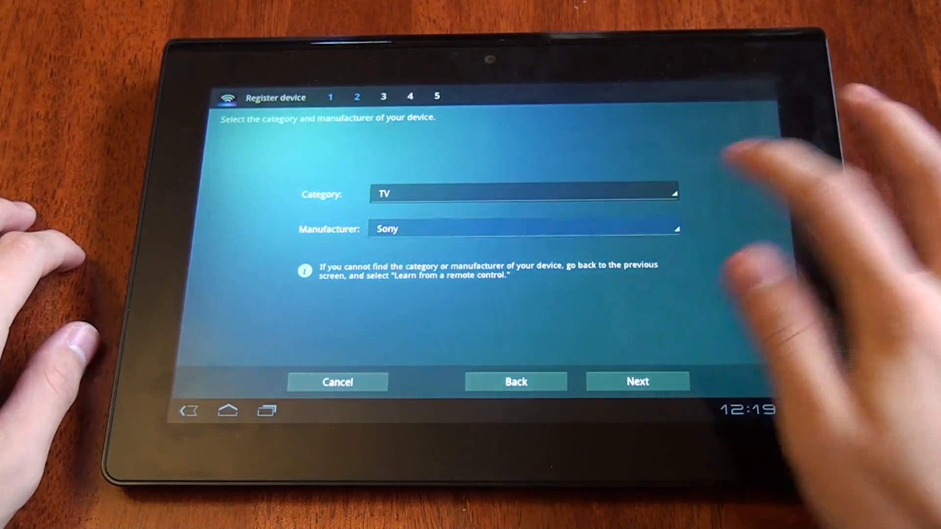
left_click(522, 229)
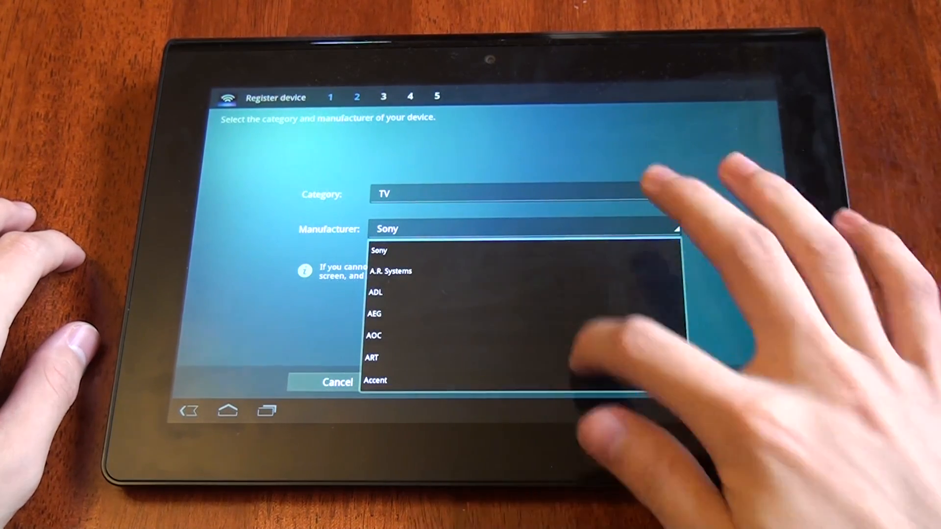
scroll("down", 3)
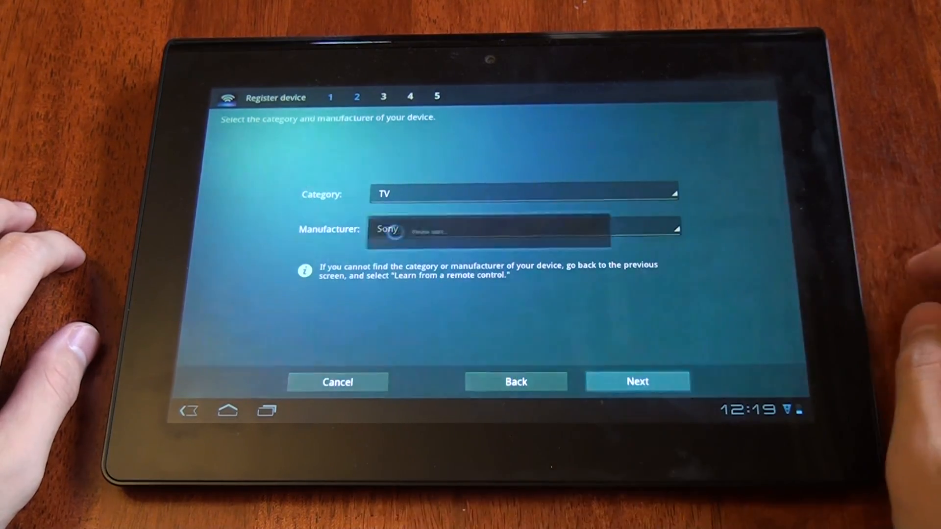
left_click(636, 382)
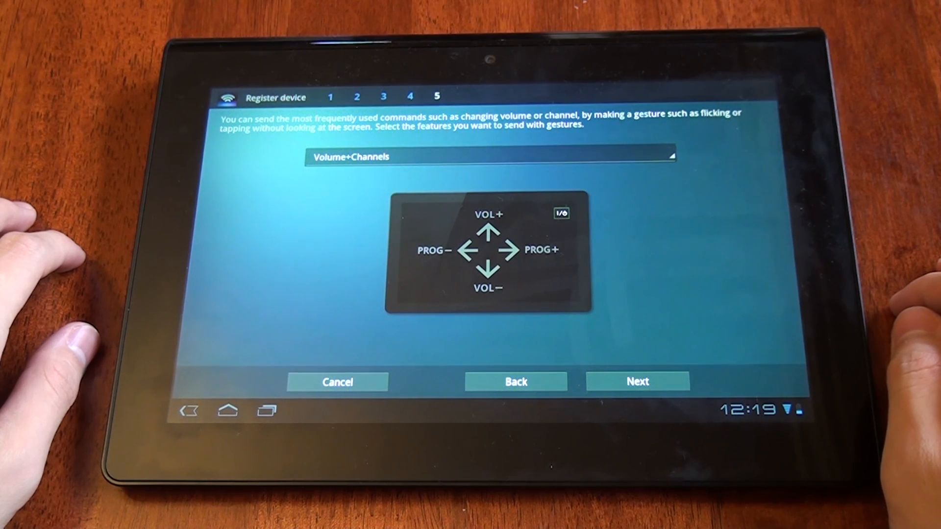
mouse_move(48, 270)
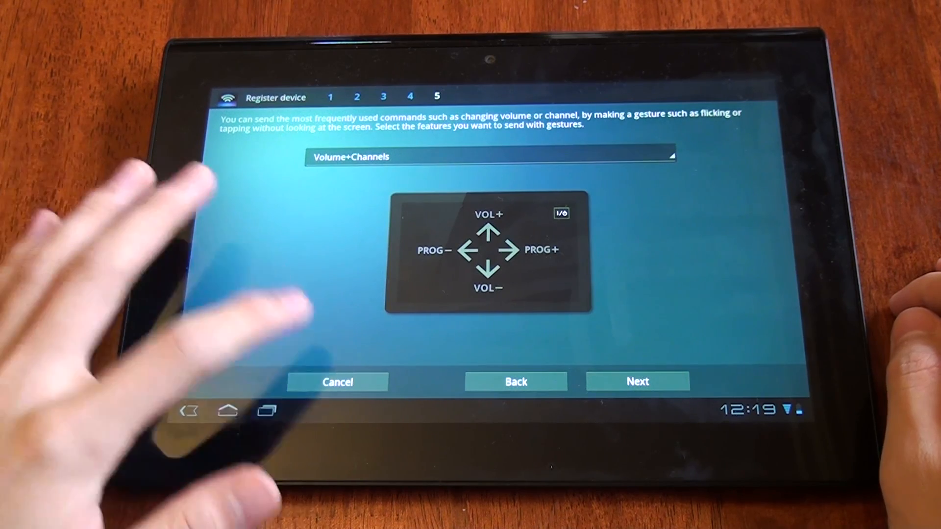
left_click(336, 382)
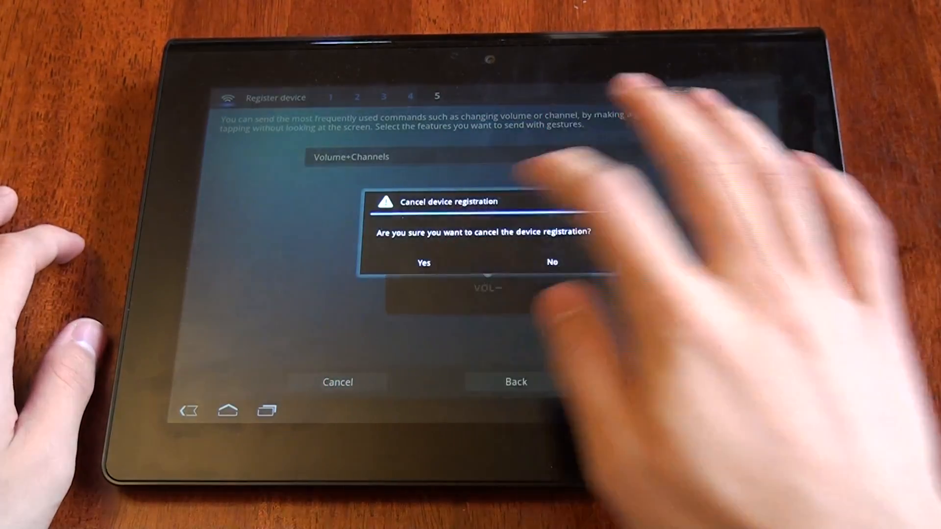
left_click(423, 262)
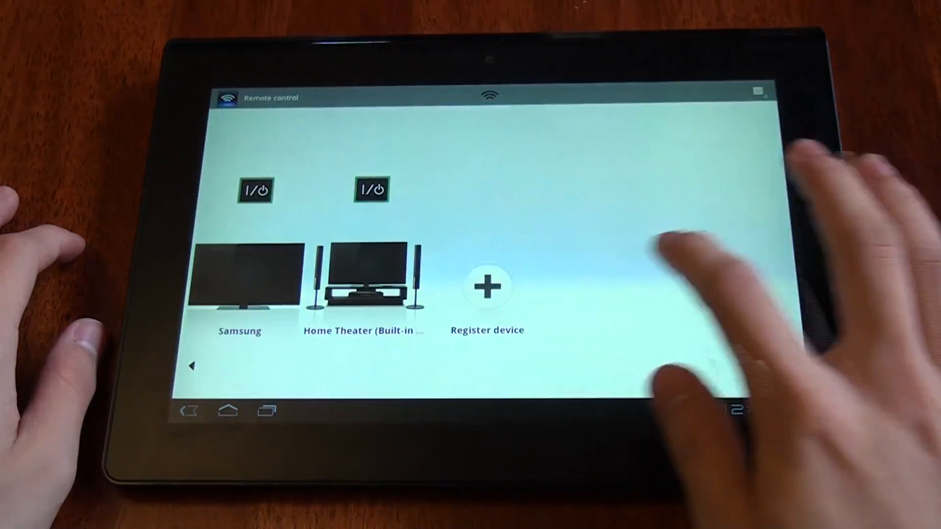
Restart easy registration, scroll through its options, and try a different remote type.
left_click(487, 286)
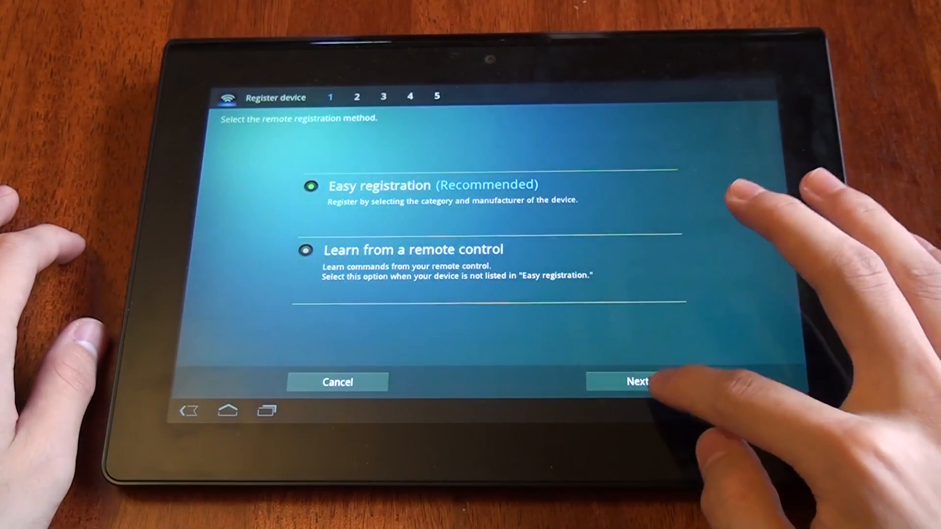
left_click(636, 382)
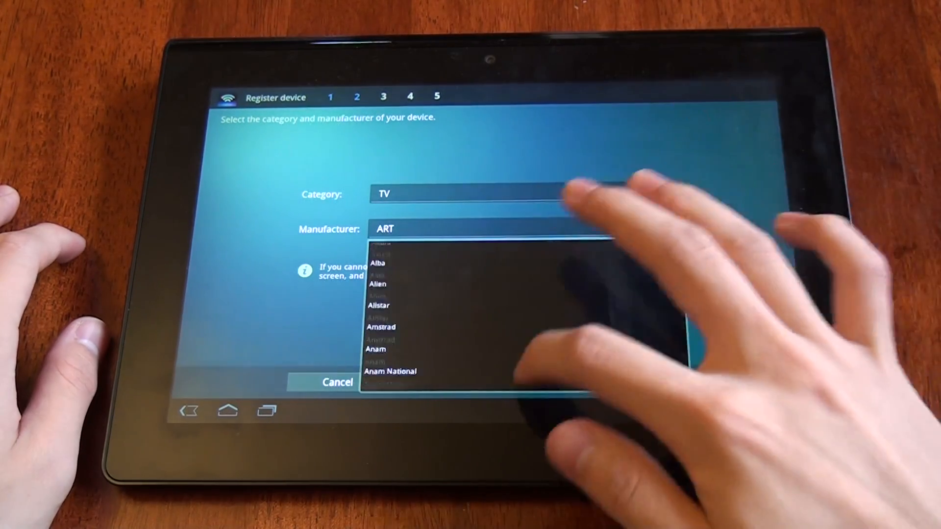
scroll("down", 3)
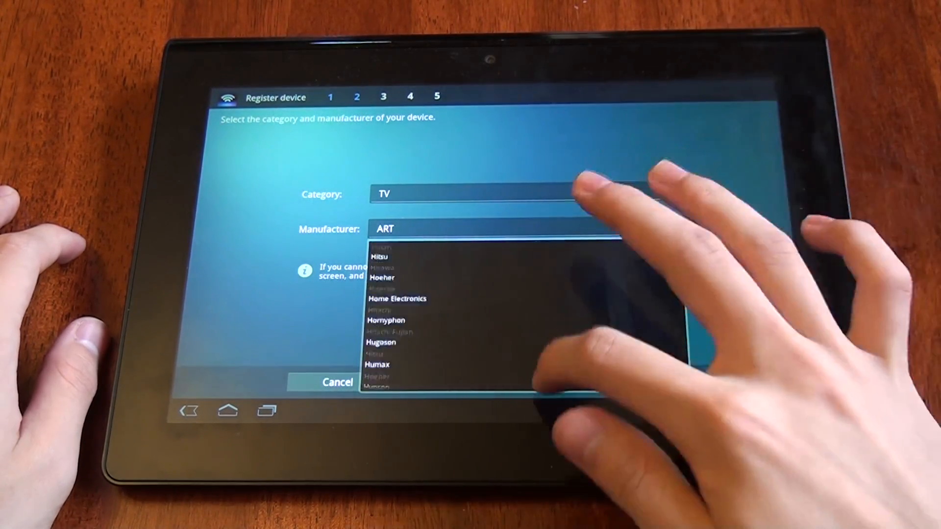
scroll("down", 3)
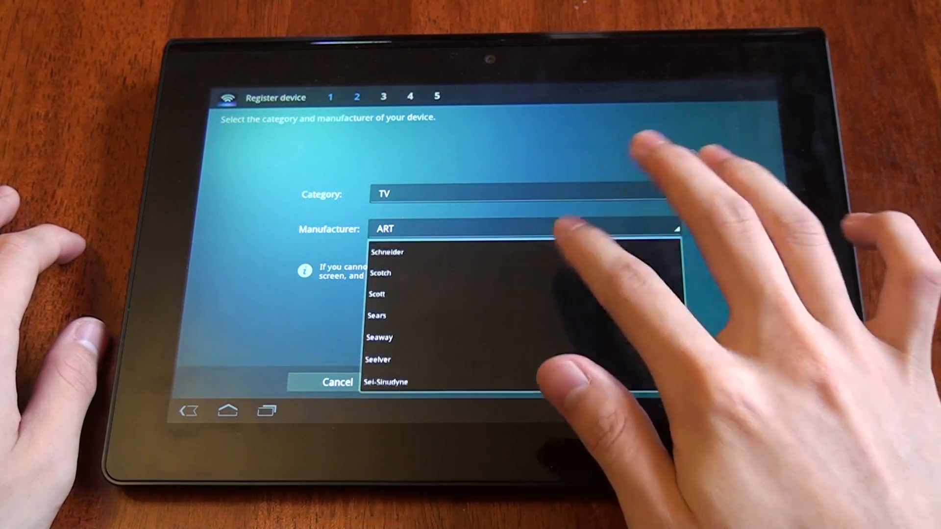
scroll("down", 3)
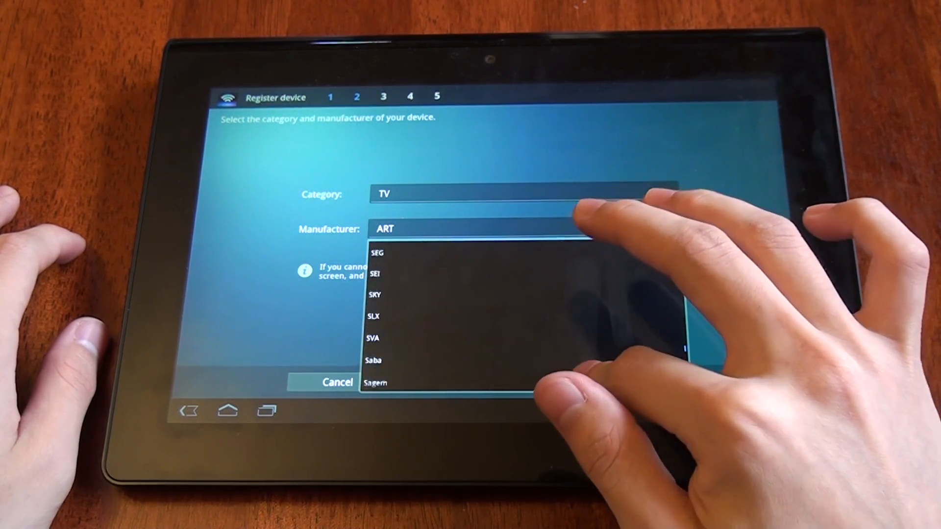
scroll("down", 3)
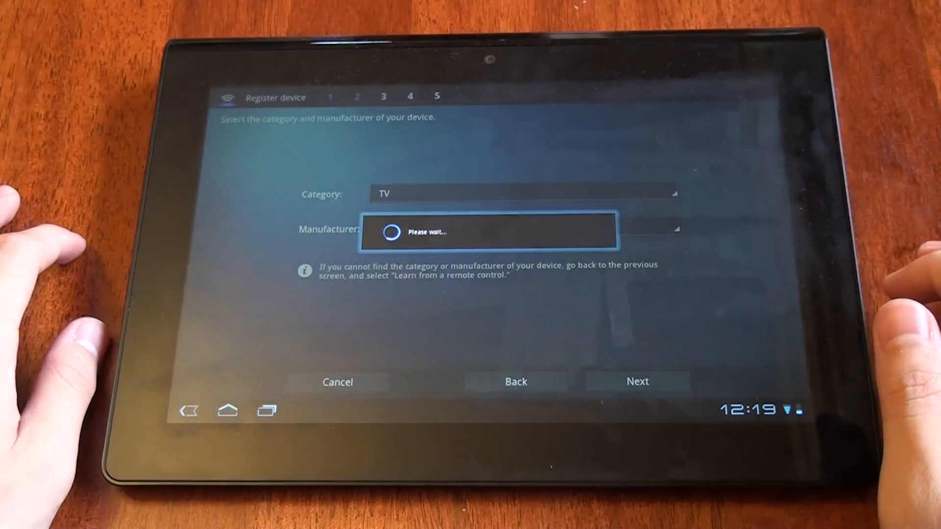
left_click(637, 382)
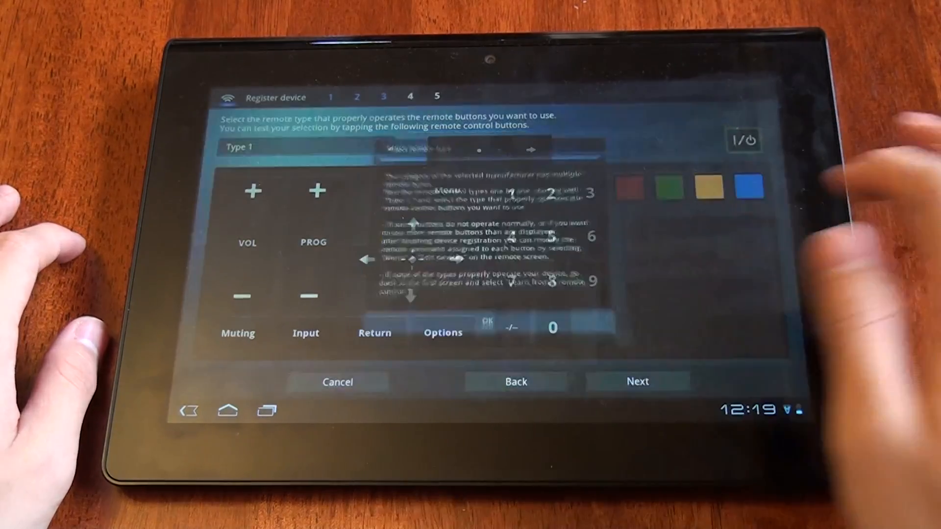
left_click(300, 147)
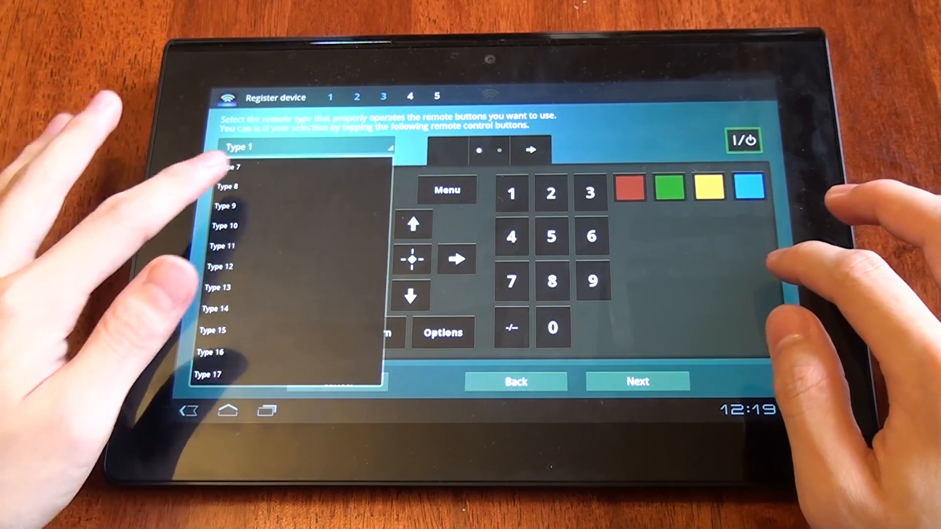
left_click(240, 147)
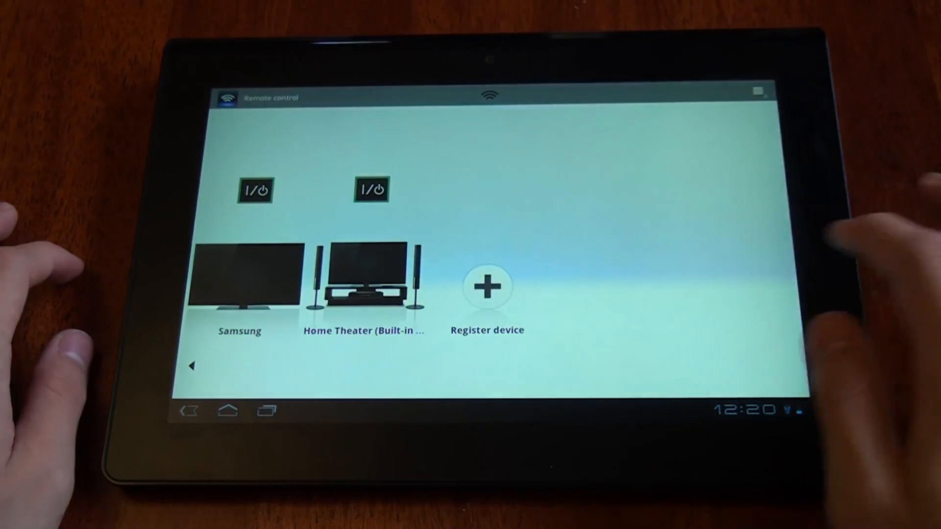
Begin registering a TV device and open the button editing and learning options.
left_click(487, 286)
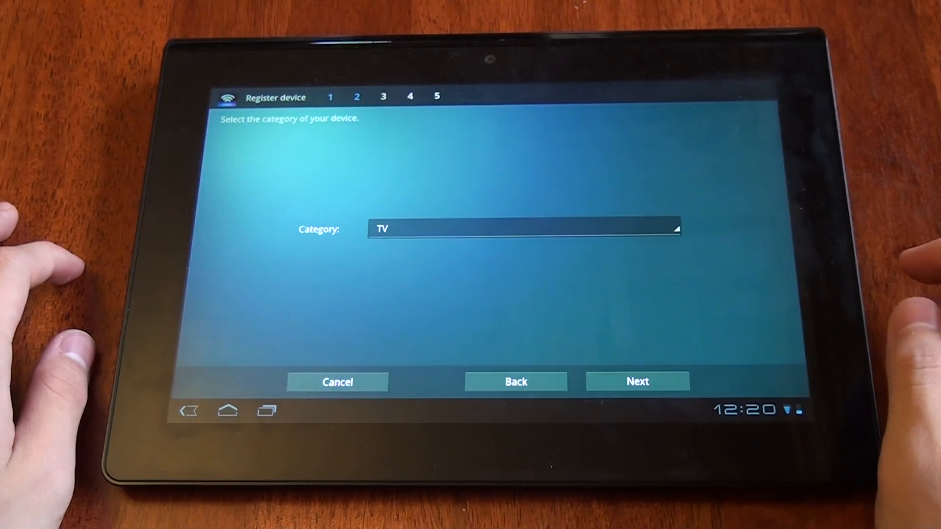
left_click(637, 381)
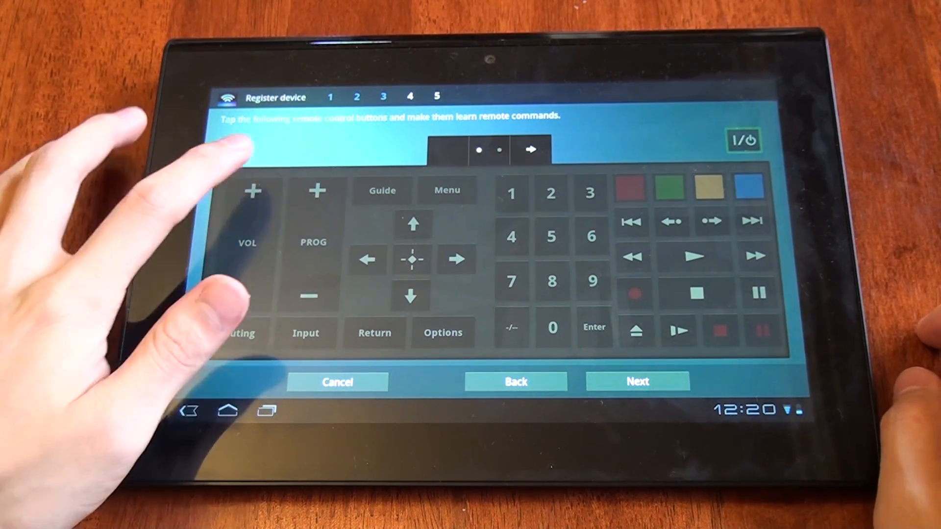
left_click(252, 190)
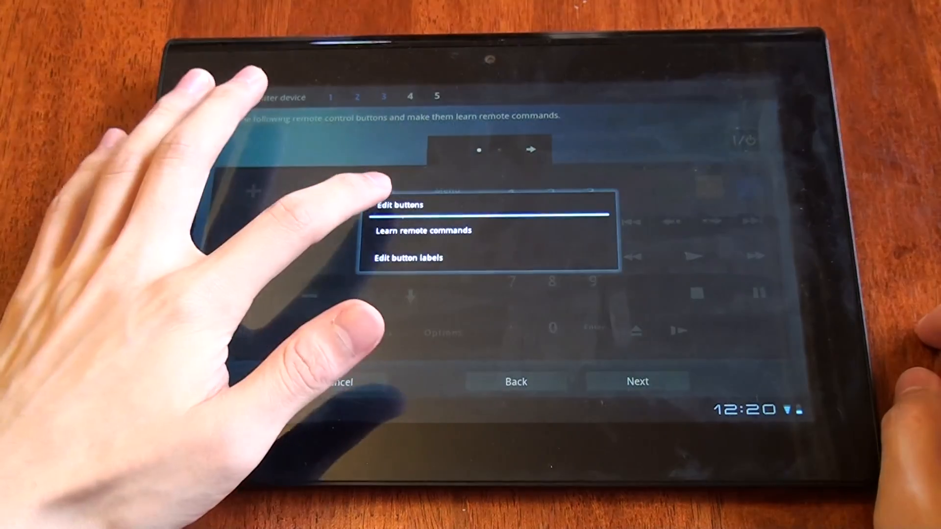
left_click(422, 230)
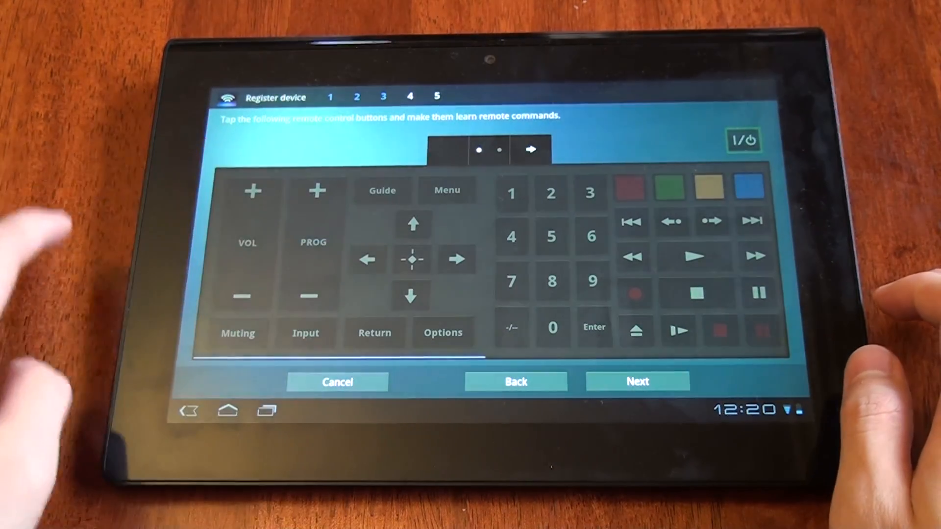
Abandon the TV registration and open the home theater device's gesture remote.
left_click(337, 382)
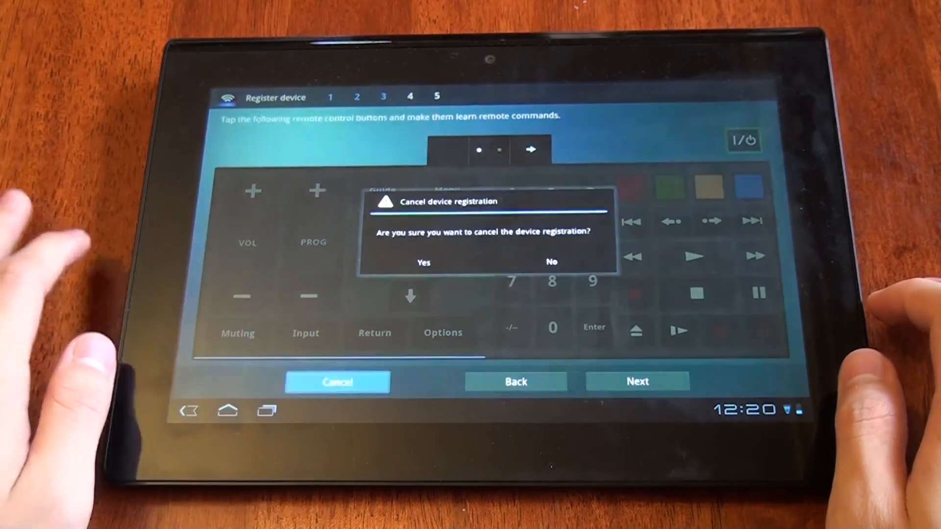
left_click(423, 262)
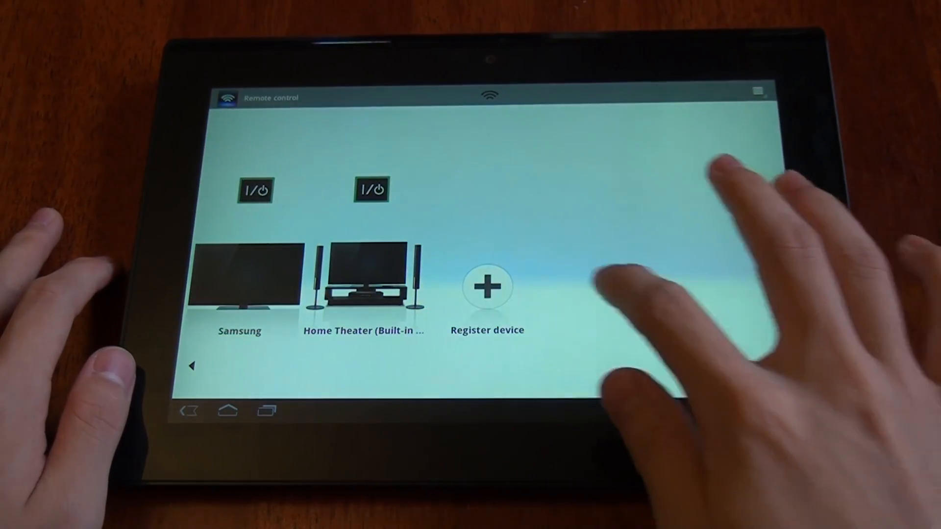
left_click(361, 276)
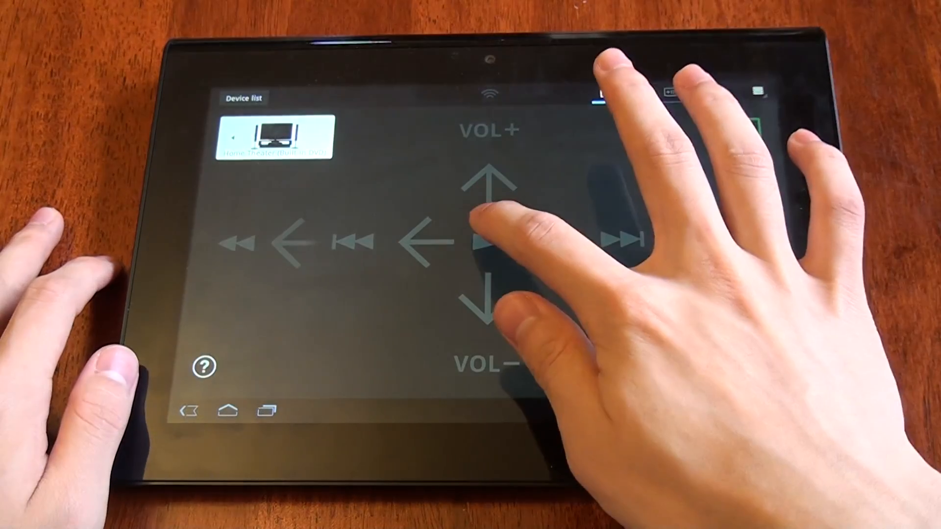
left_click(694, 91)
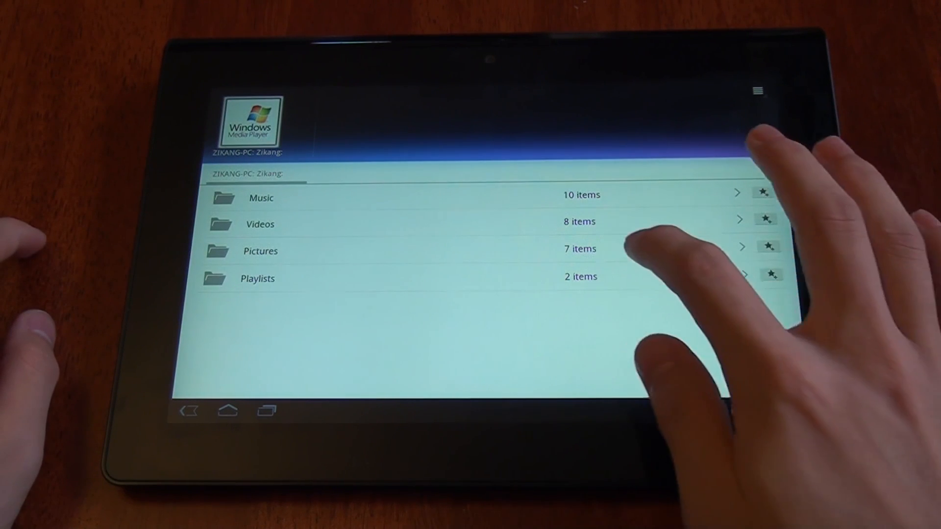
On the Windows Media Player server, open Pictures and then All Pictures.
left_click(257, 278)
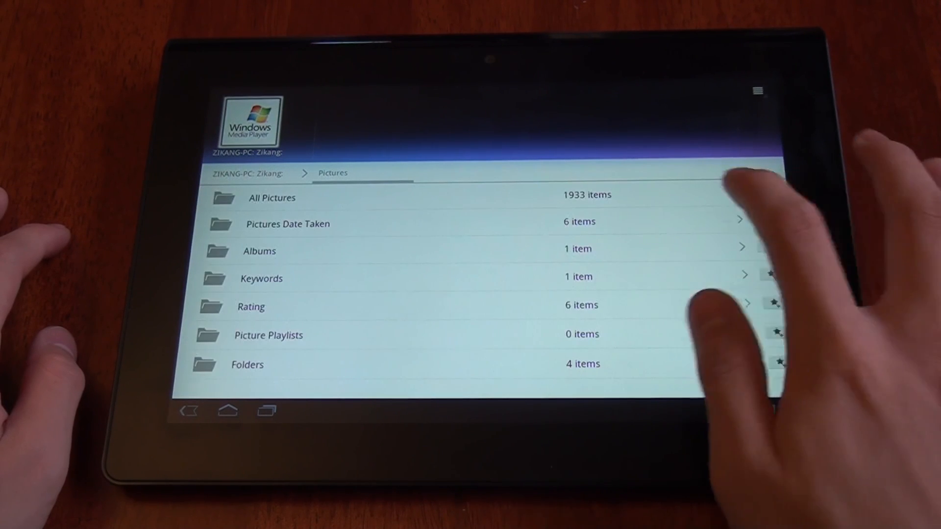
left_click(272, 198)
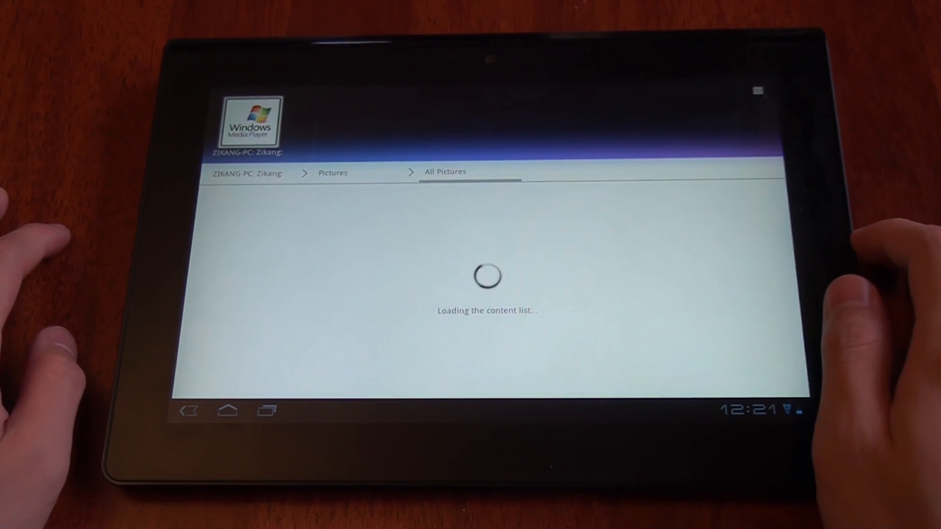